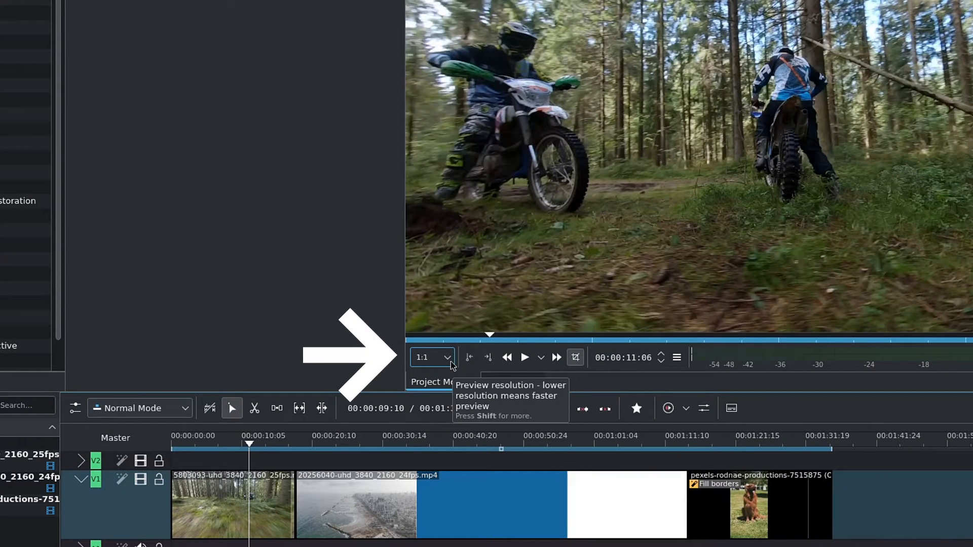
- Switch the Project Monitor preview to 540p and start timeline playback
click(431, 358)
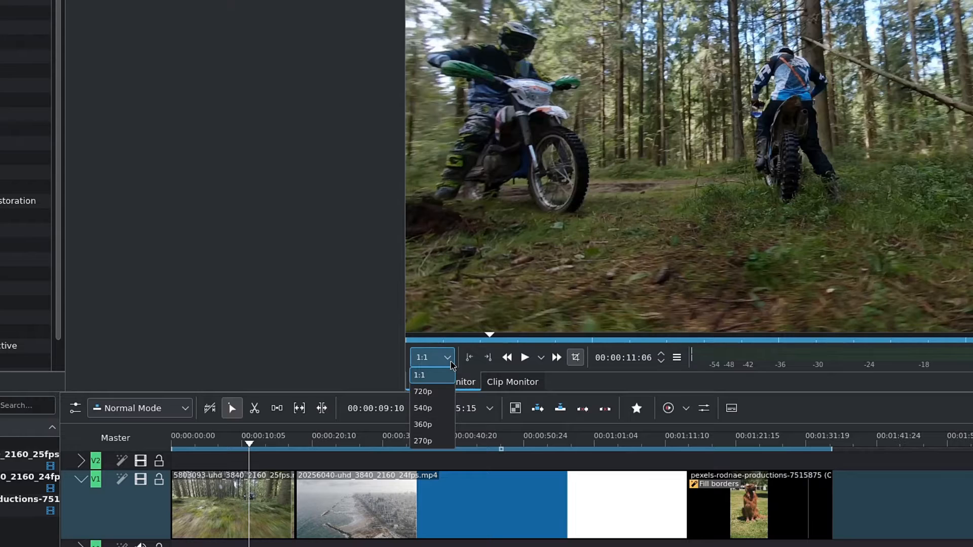
mouse_move(441, 410)
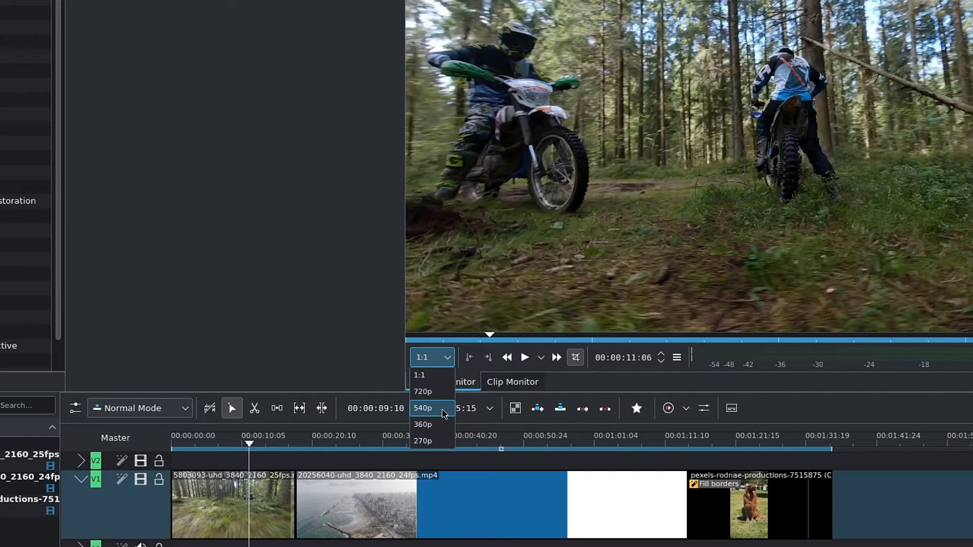
click(422, 408)
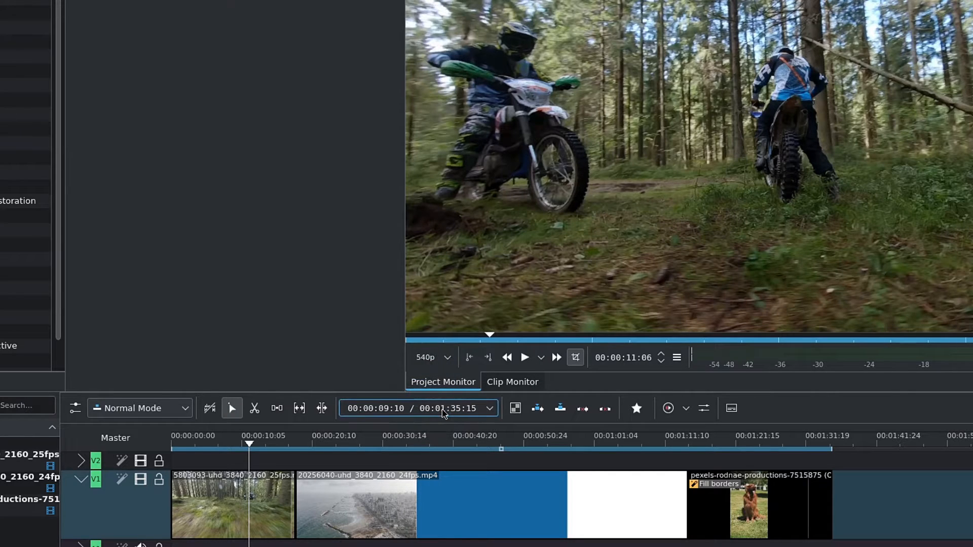
click(524, 357)
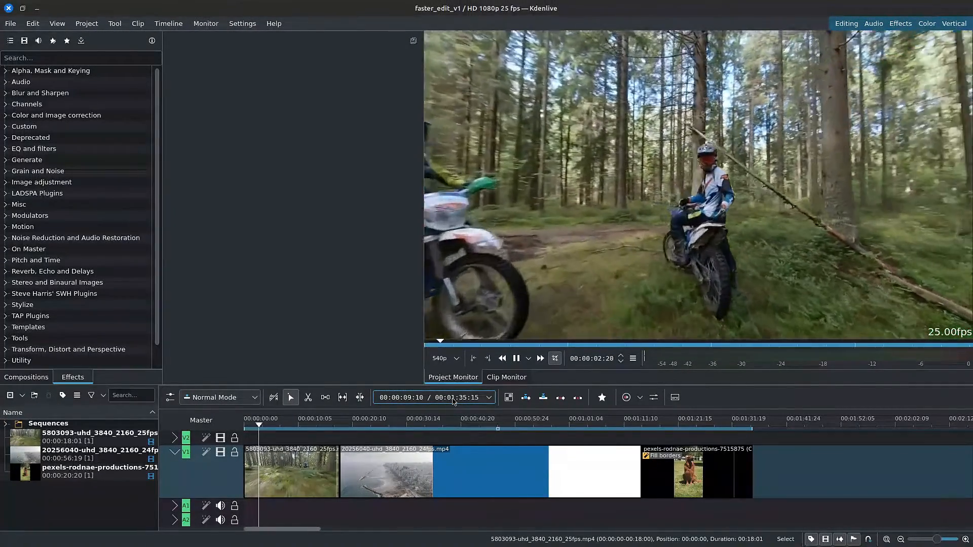
click(697, 471)
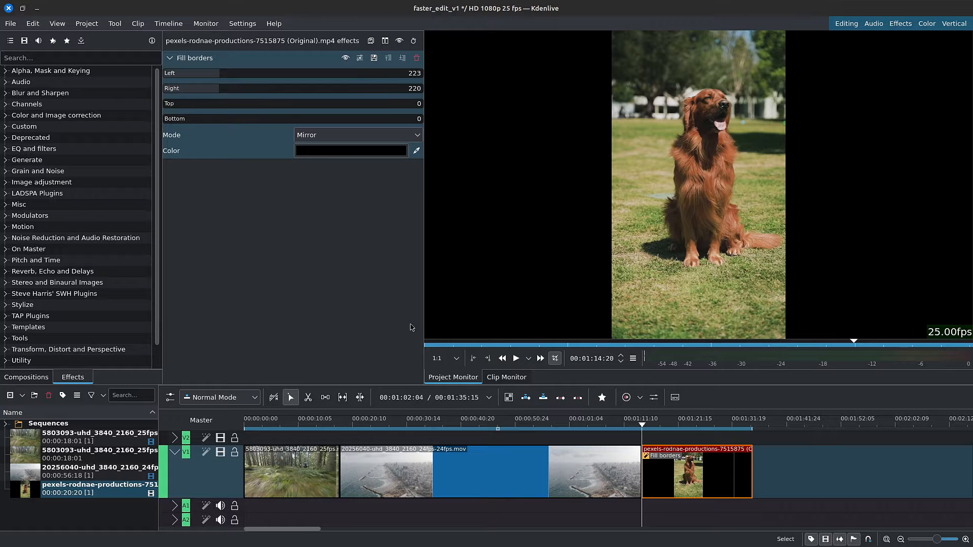
click(444, 357)
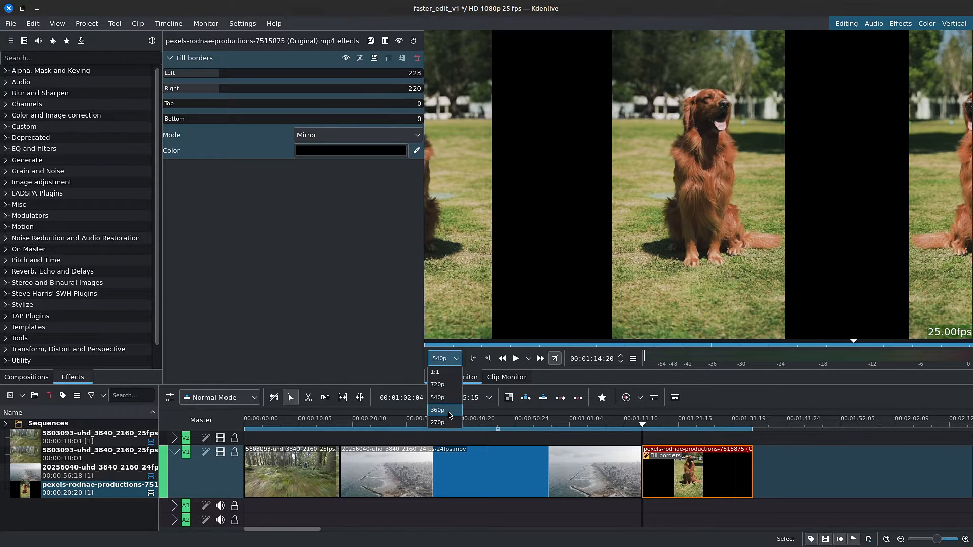
click(437, 384)
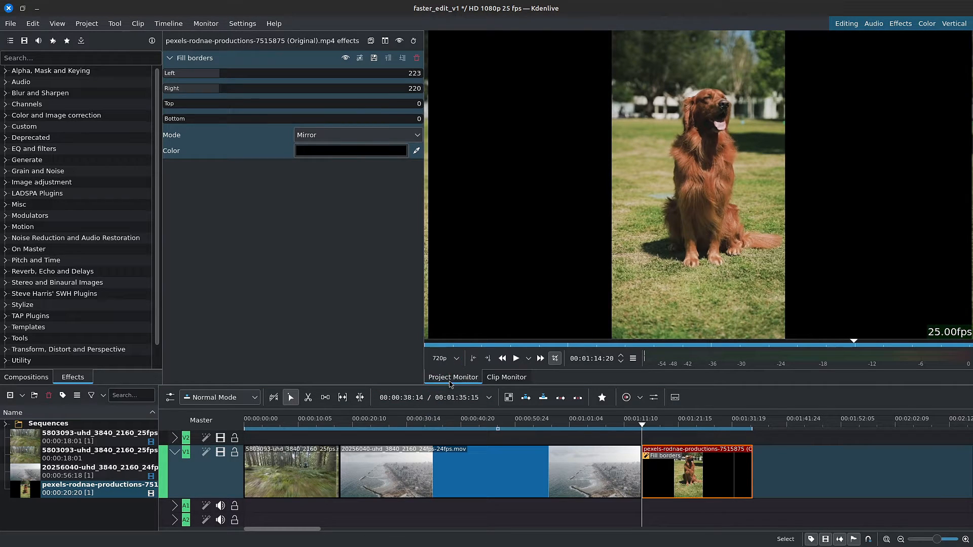
click(439, 359)
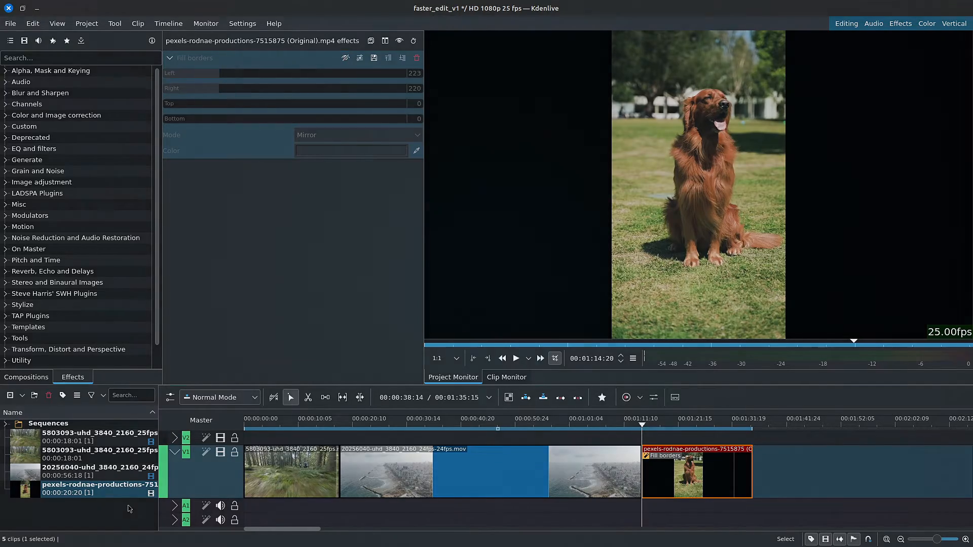
click(515, 358)
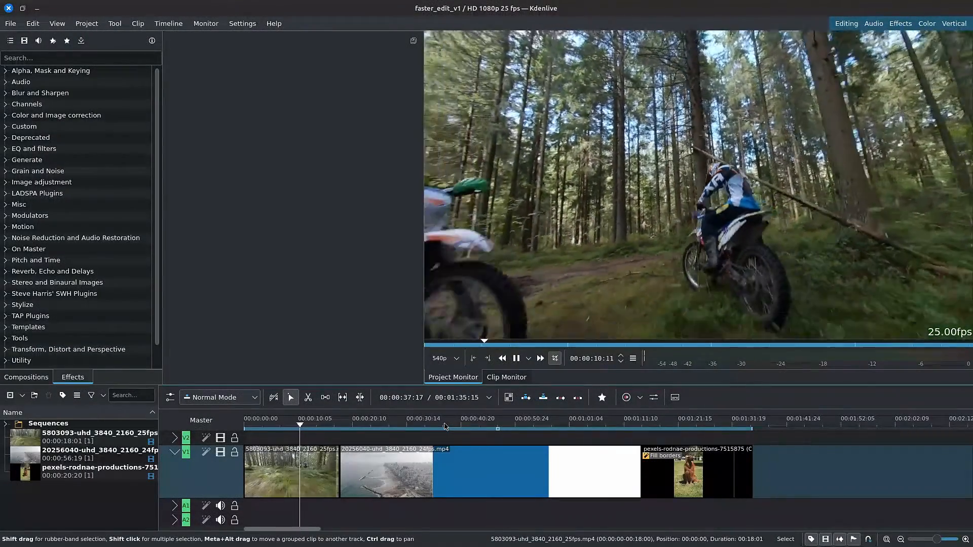
- Restore preview resolution to 1:1 and bring up the forest clip's bin actions
click(444, 358)
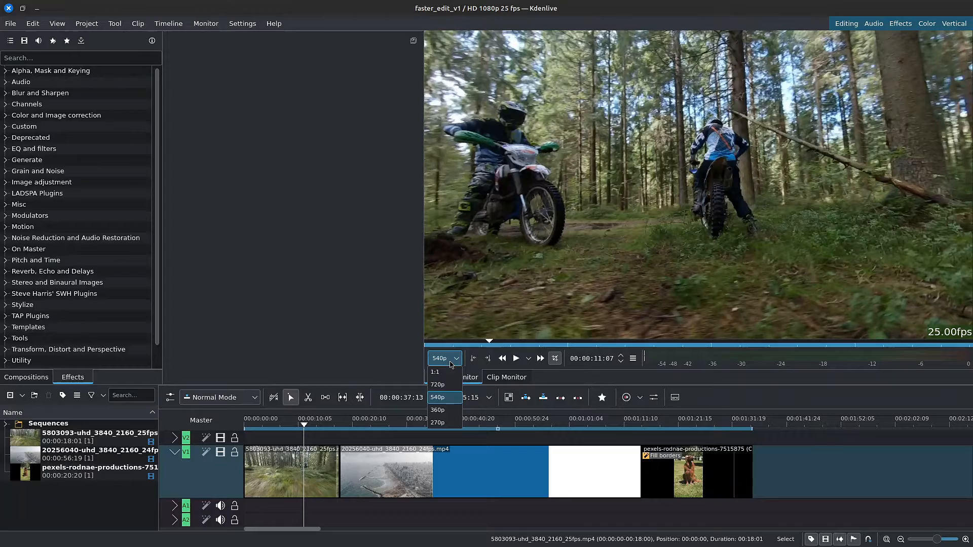
click(437, 411)
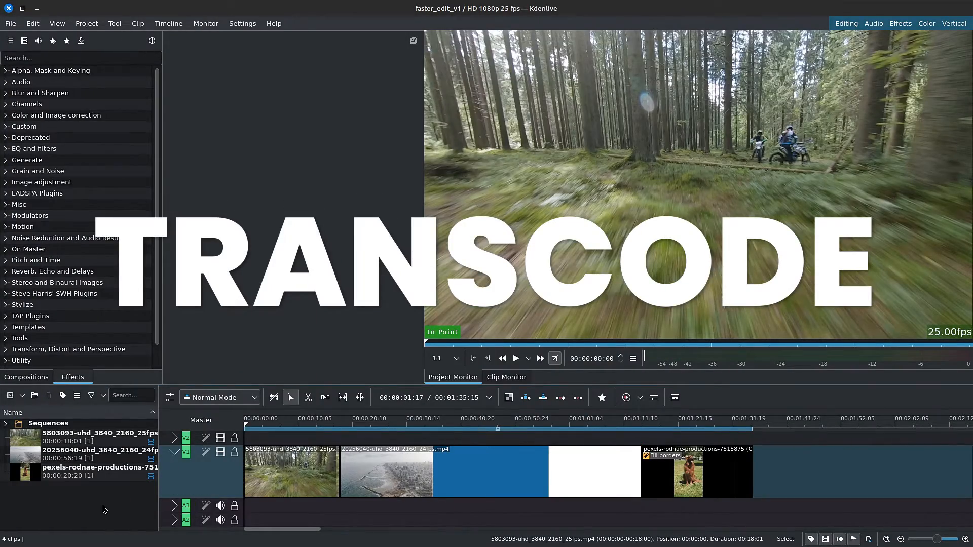
right_click(82, 438)
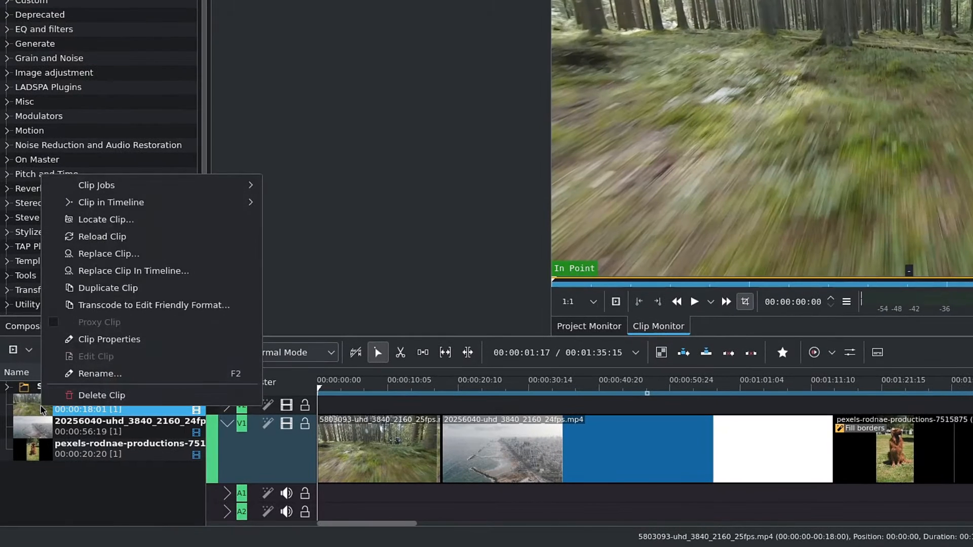
mouse_move(153, 305)
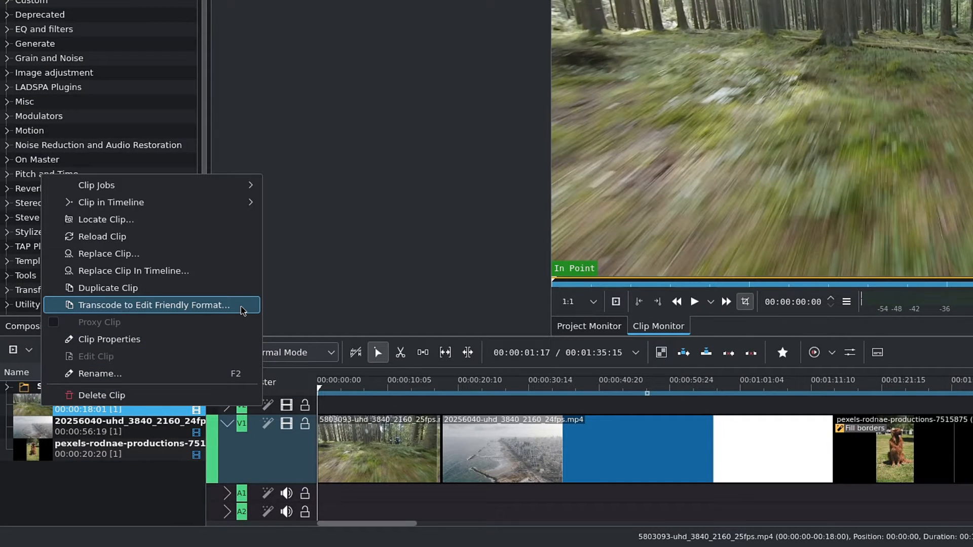
- Choose Transcode to Edit Friendly Format with Intermediate DNxHR HQ as the target
click(153, 305)
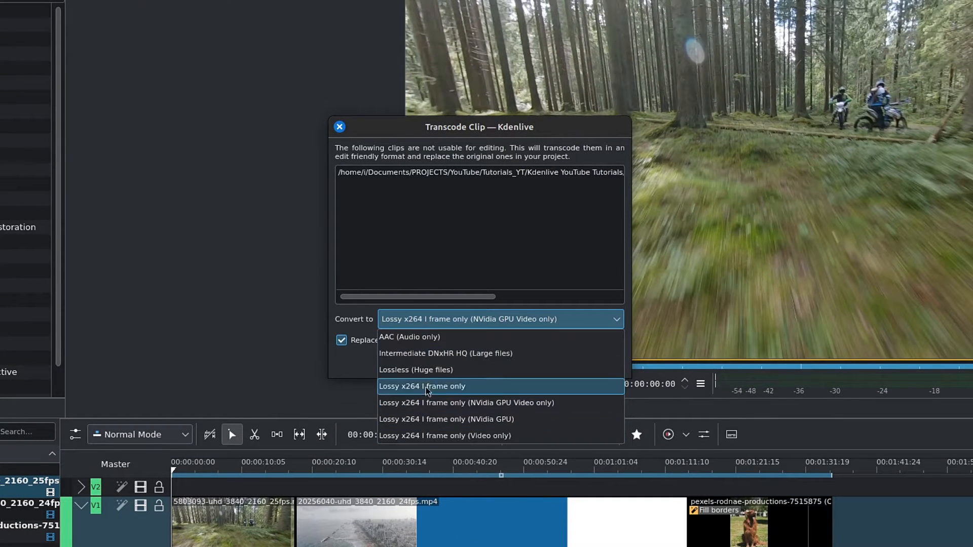
mouse_move(434, 353)
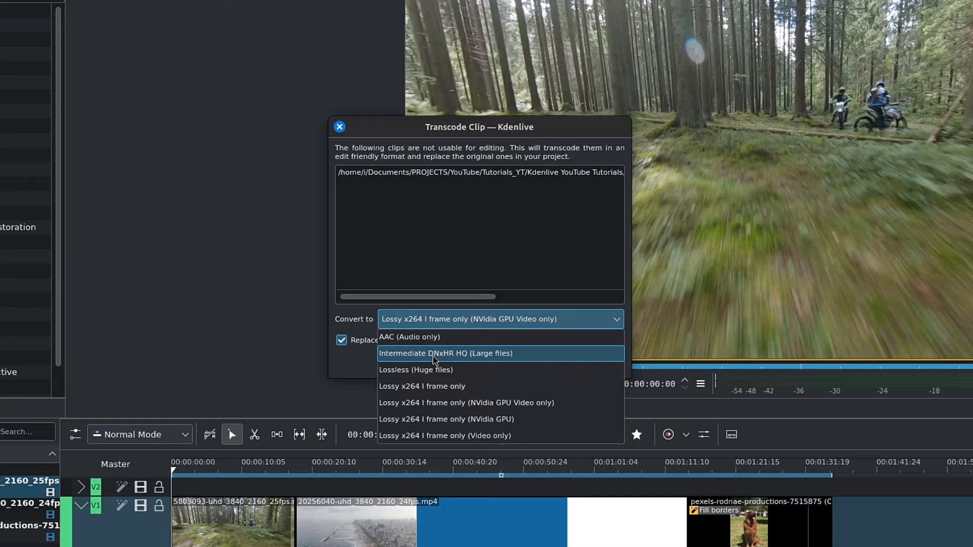
mouse_move(389, 366)
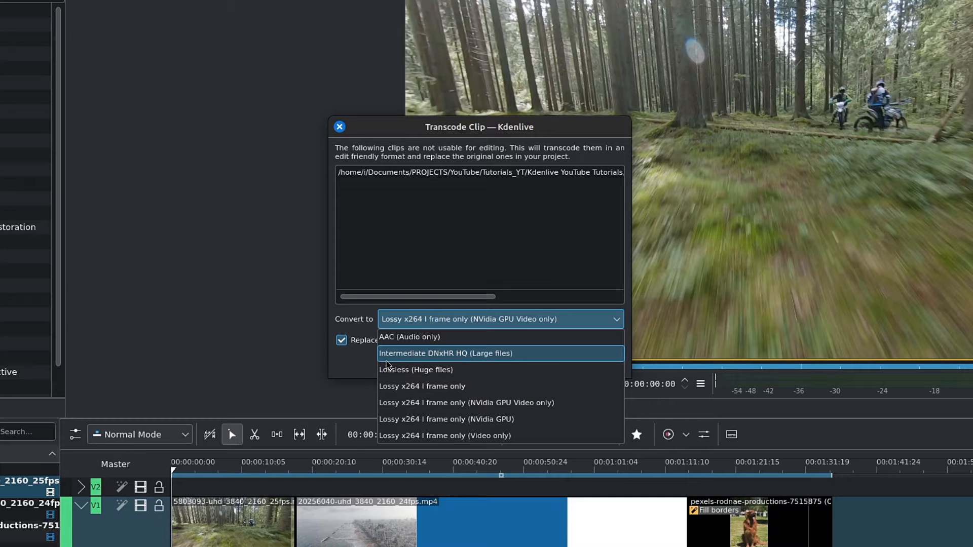
mouse_move(477, 366)
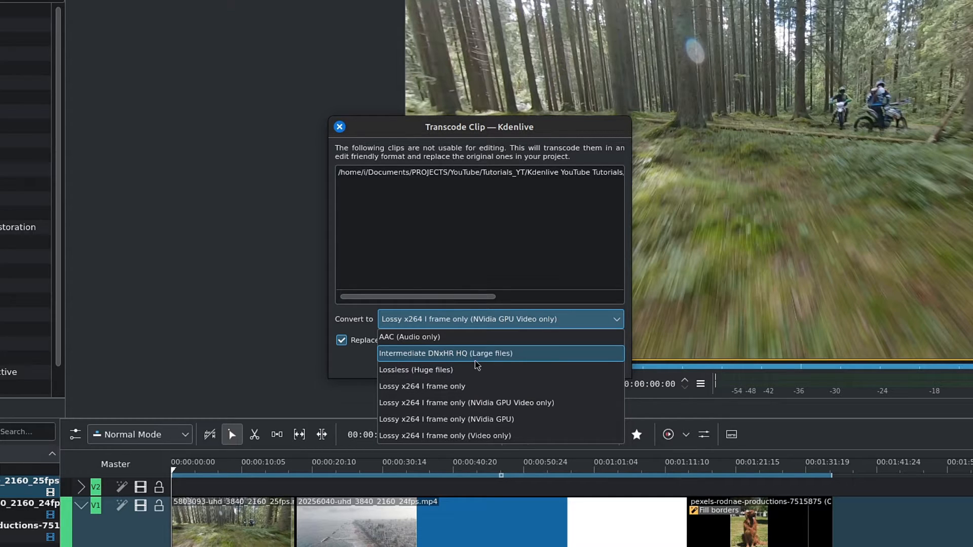
mouse_move(529, 362)
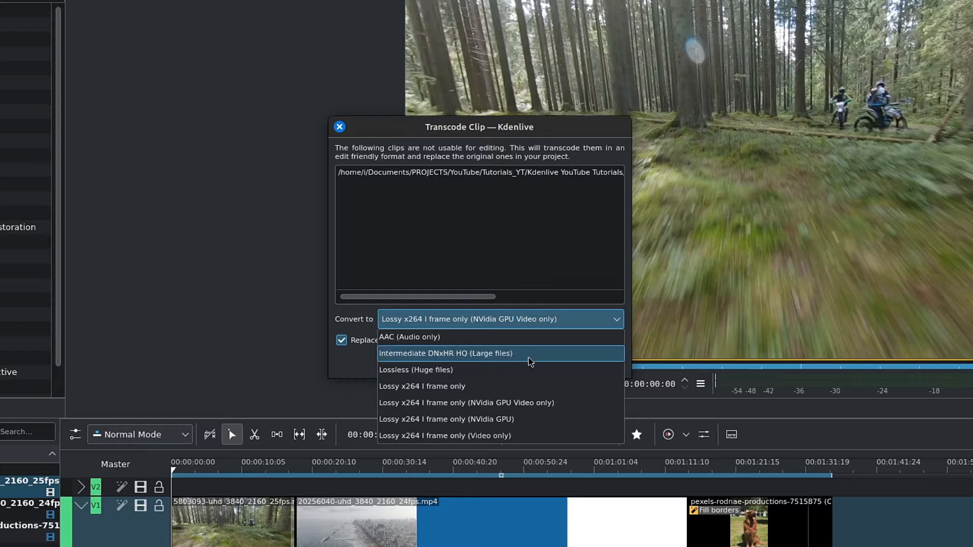
mouse_move(442, 370)
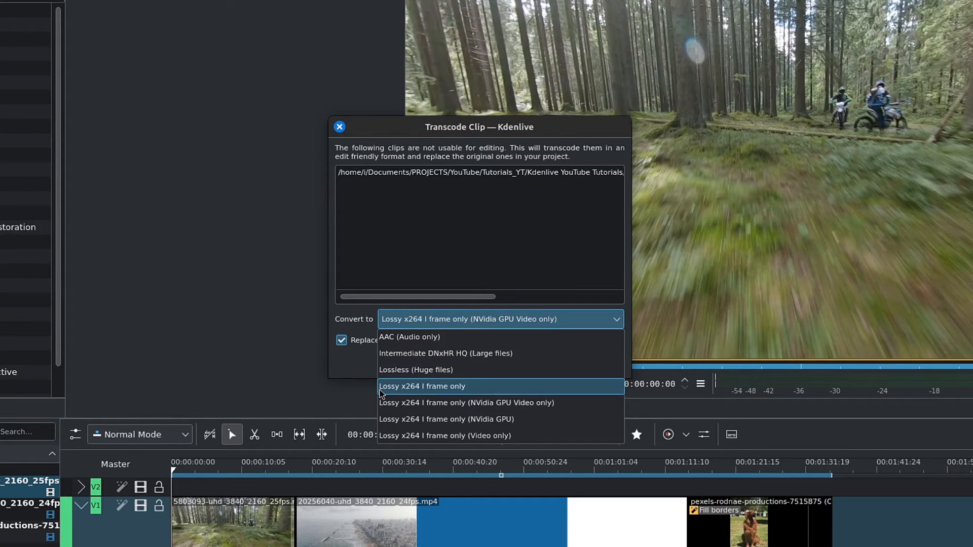
mouse_move(459, 391)
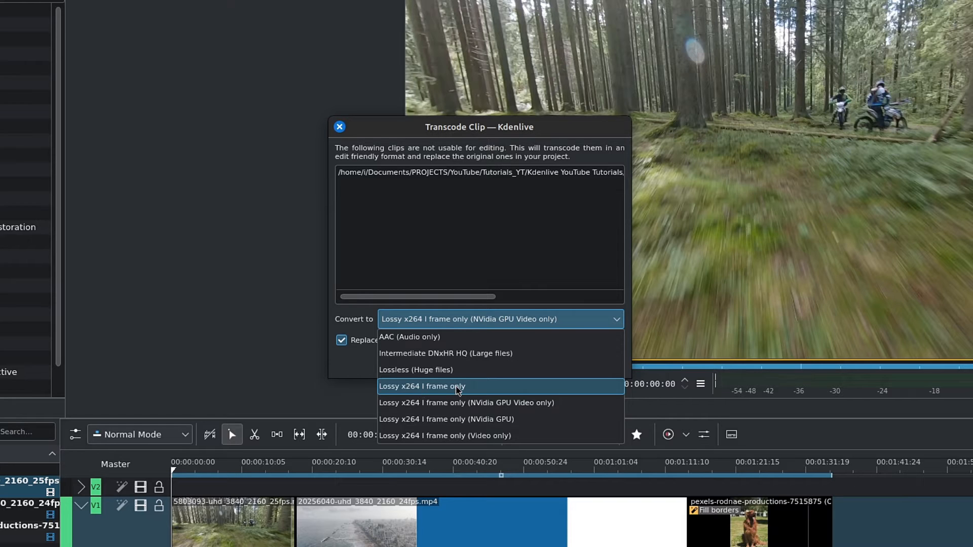
mouse_move(524, 353)
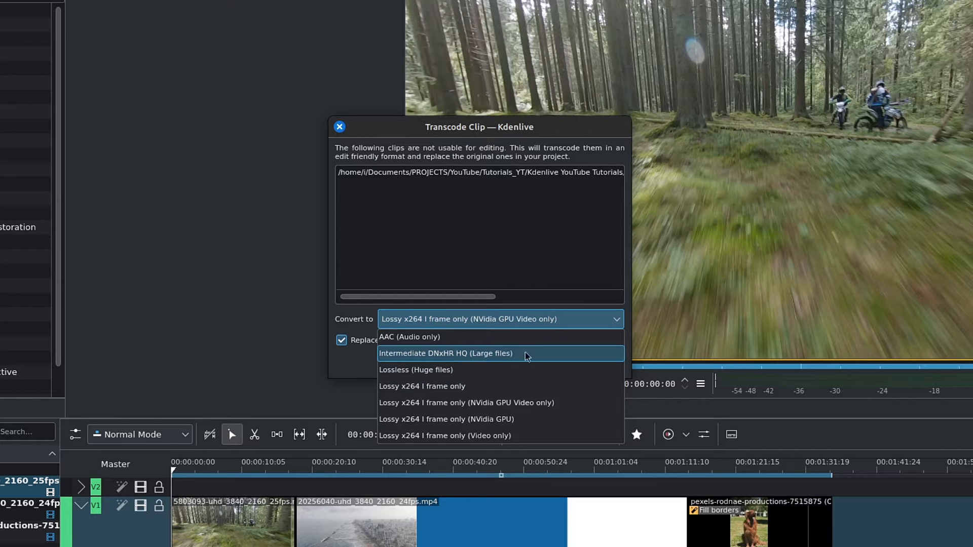
click(446, 353)
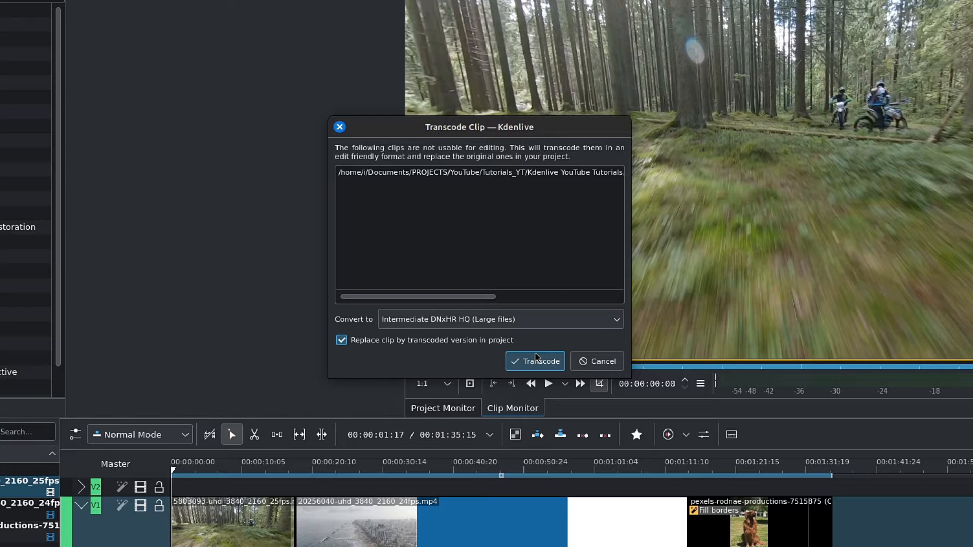
mouse_move(348, 353)
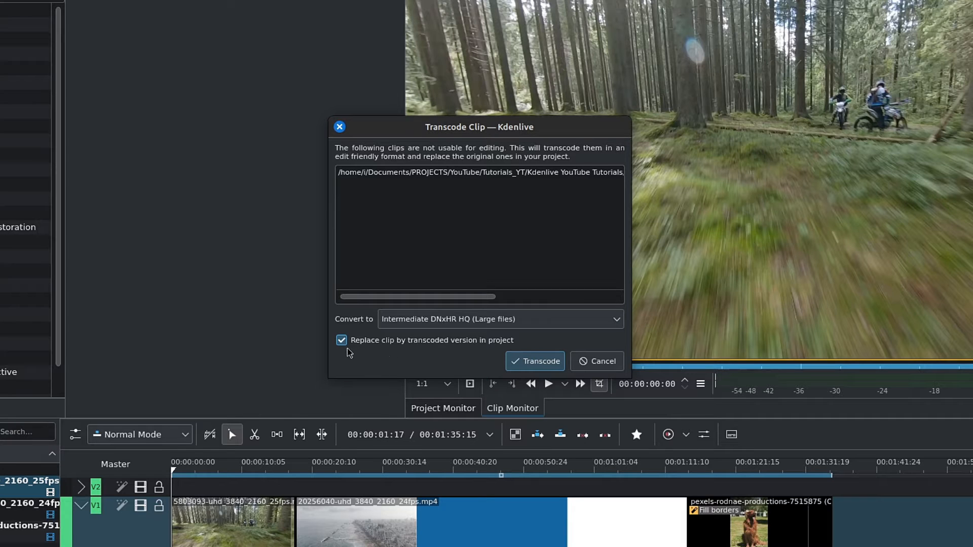
mouse_move(409, 351)
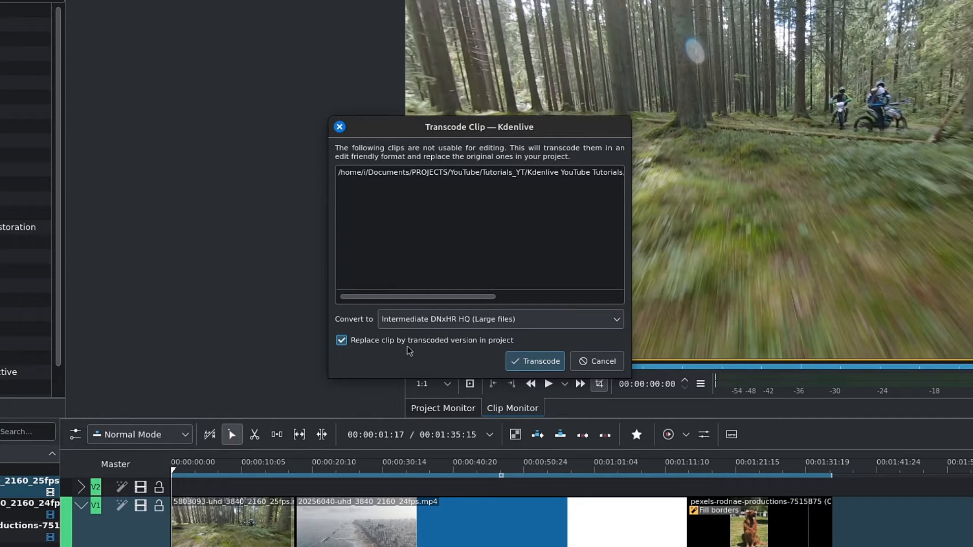
mouse_move(489, 352)
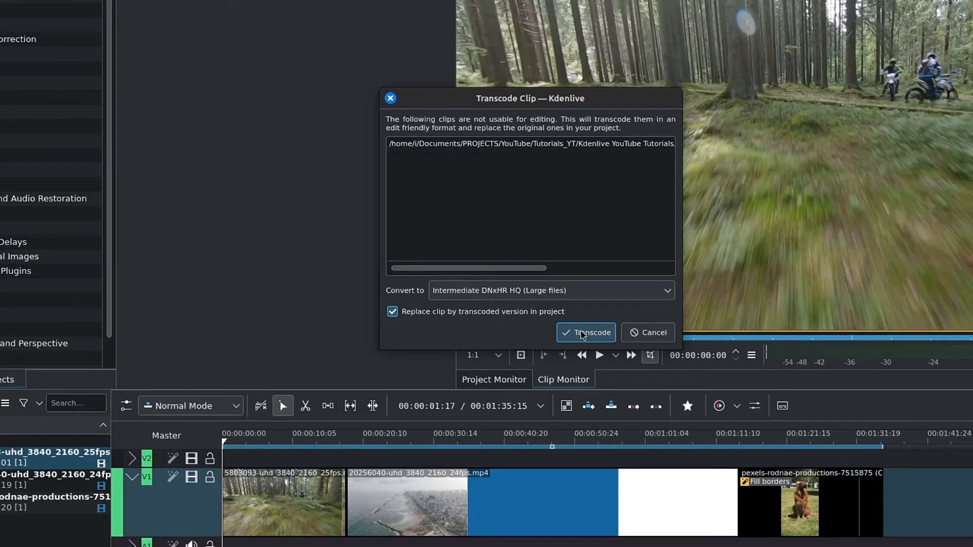
- Launch the DNxHR HQ transcode, then select the 24fps city shoreline clip
click(585, 333)
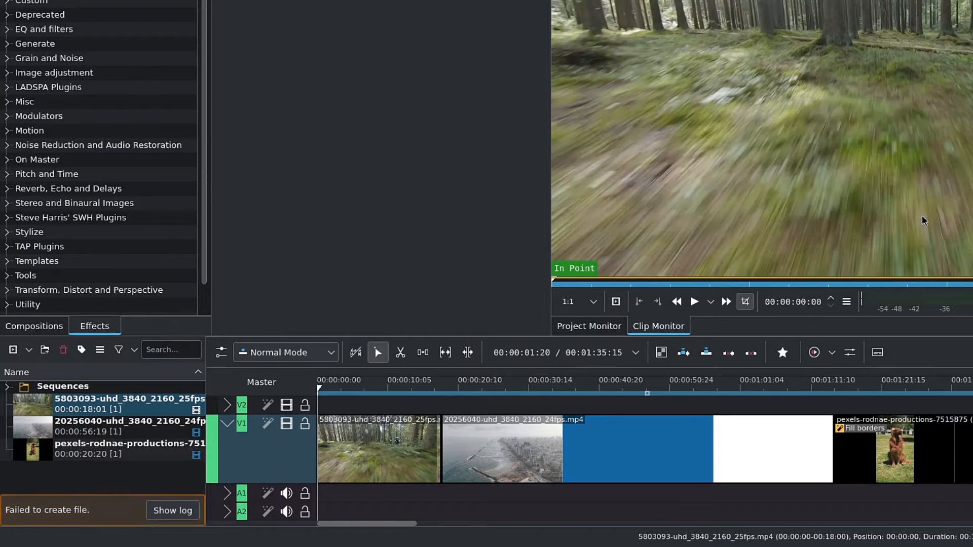
click(124, 427)
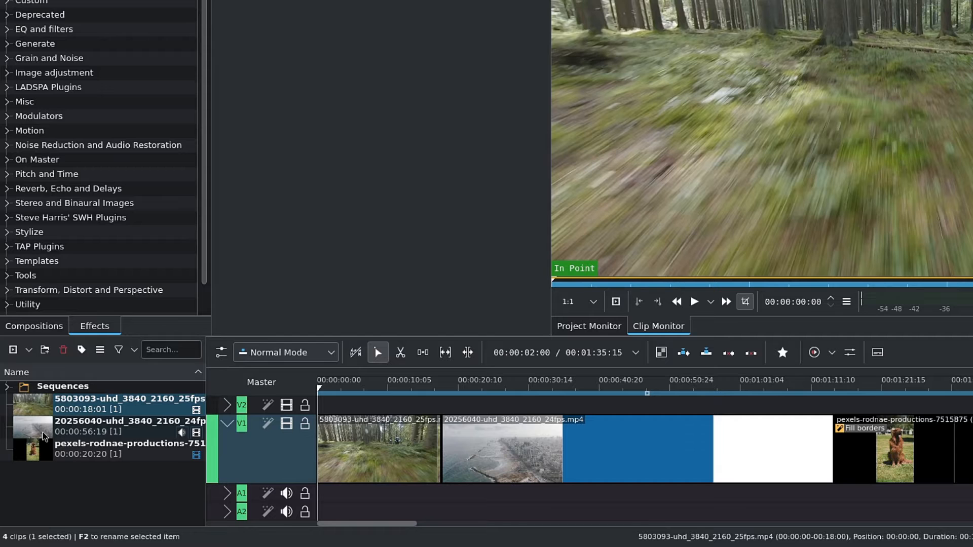
- Bring up Transcode to Edit Friendly Format for the city shoreline clip
right_click(124, 422)
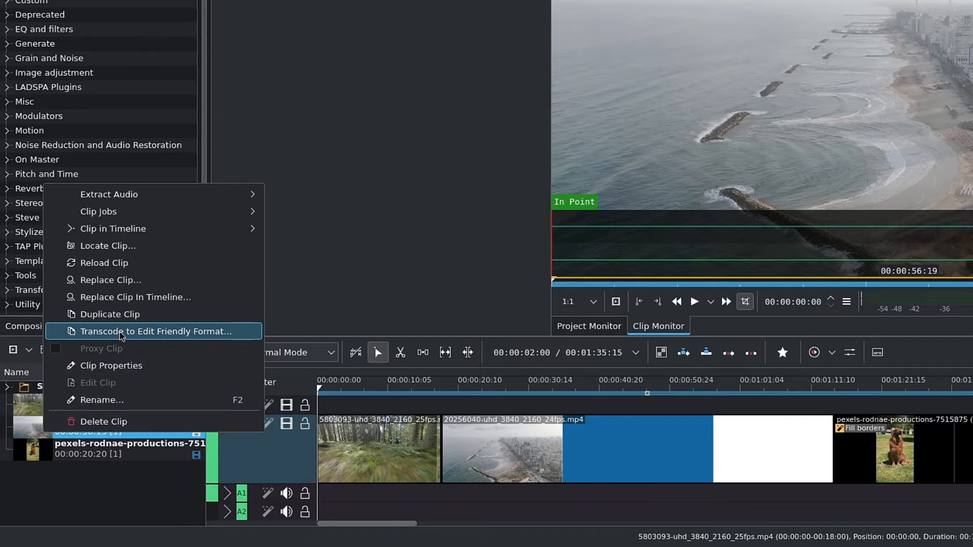
click(154, 330)
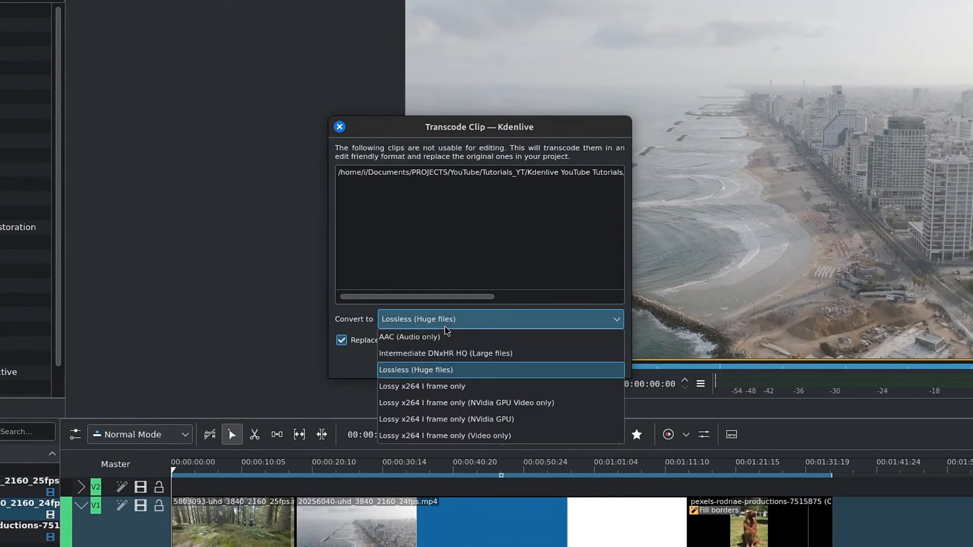
mouse_move(530, 352)
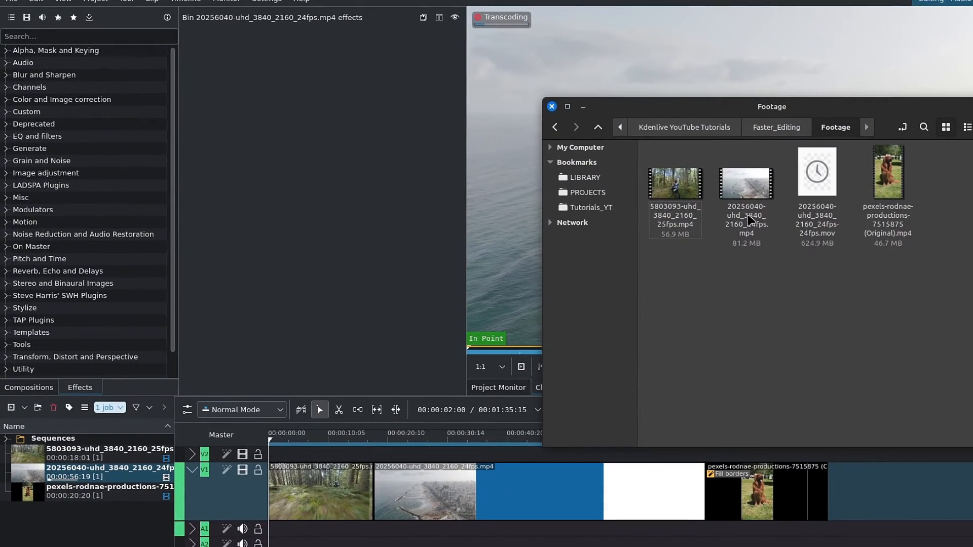
- Select the original 24fps .mp4 in Footage to compare with the 5 GB .mov
click(746, 213)
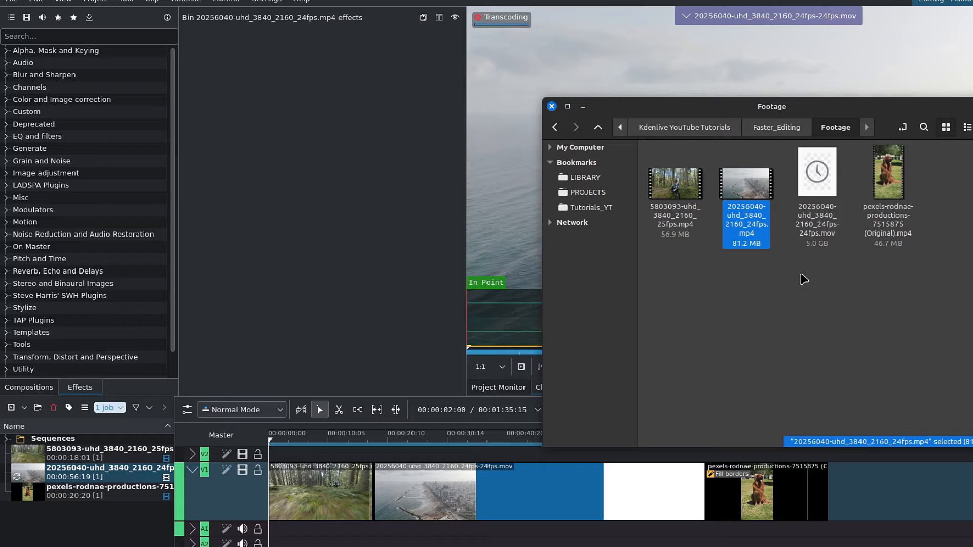
- Check the transcoded beach file, return to Kdenlive and start the forest clip's Lossless Matroska transcode
click(816, 211)
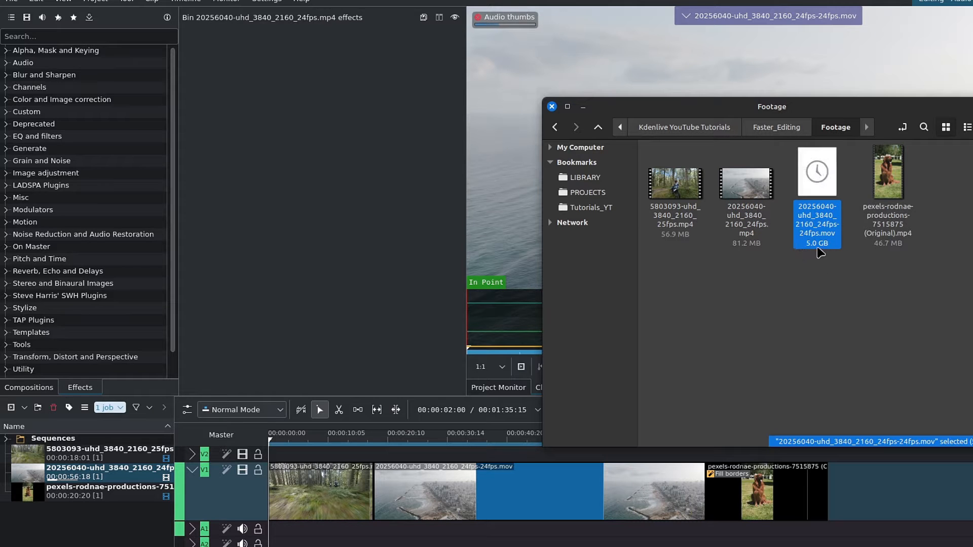
click(552, 106)
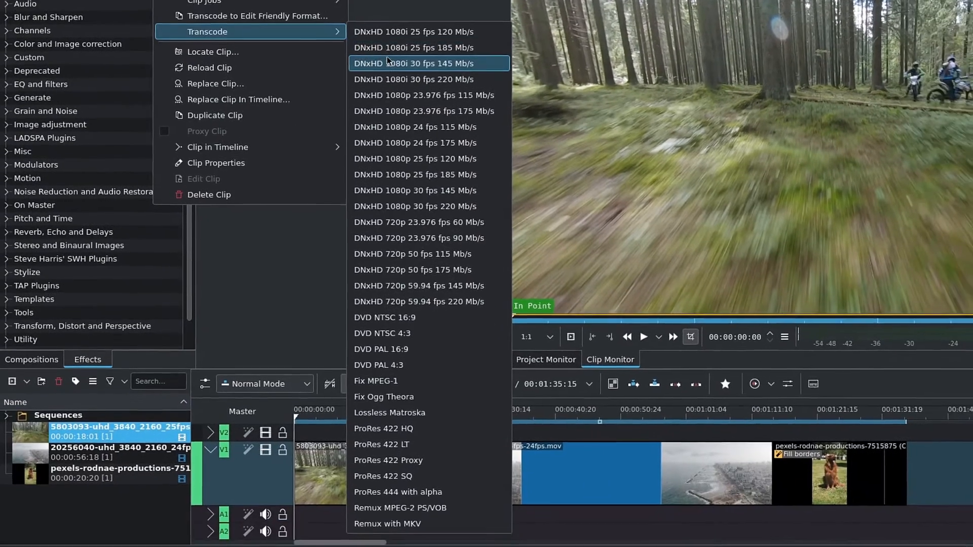
mouse_move(389, 405)
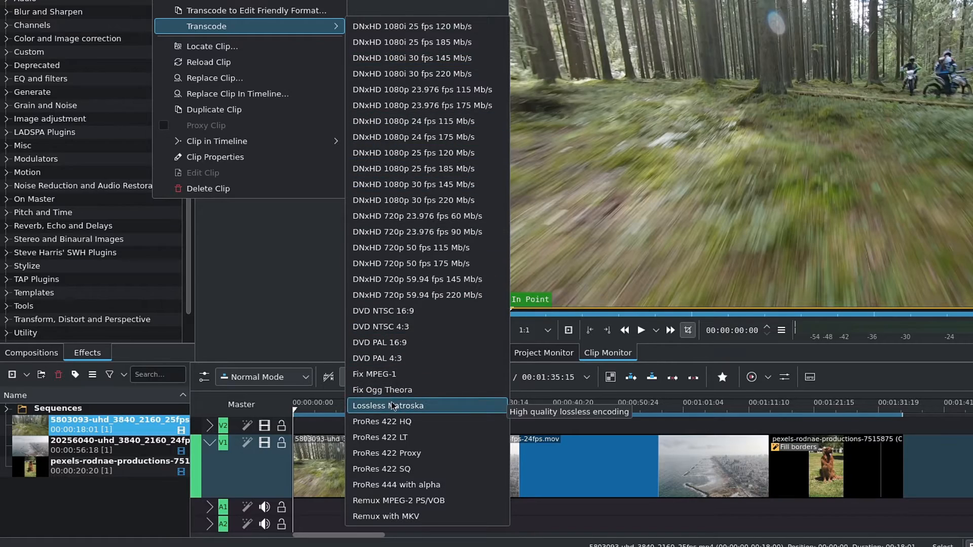
click(388, 406)
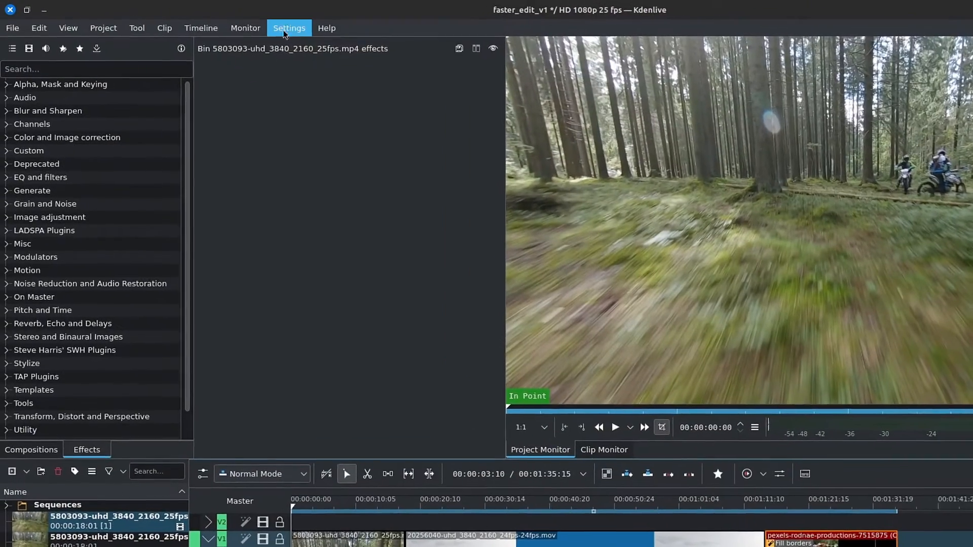
- In Configure Kdenlive, enable proxy clips by default, keeping x264-vaapi-scale, and confirm with OK
click(289, 28)
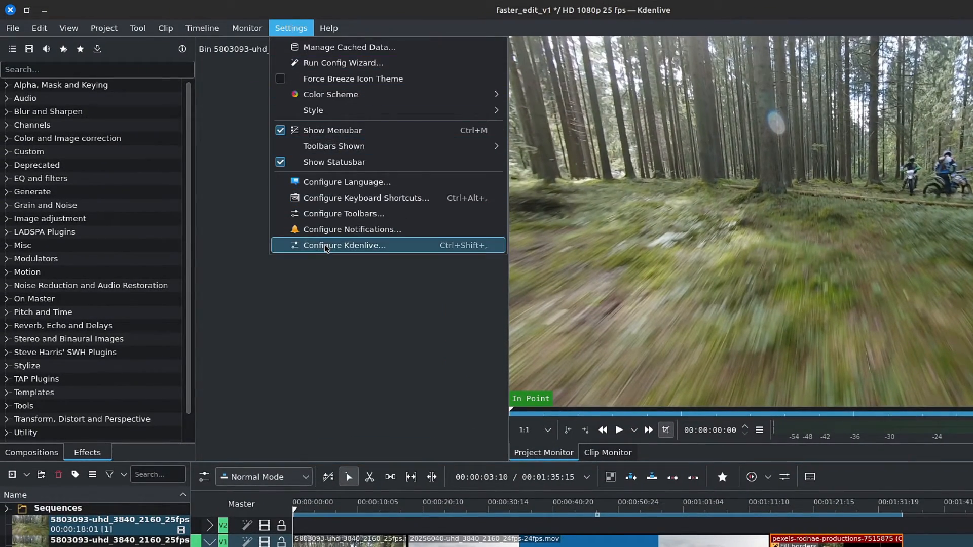
click(345, 245)
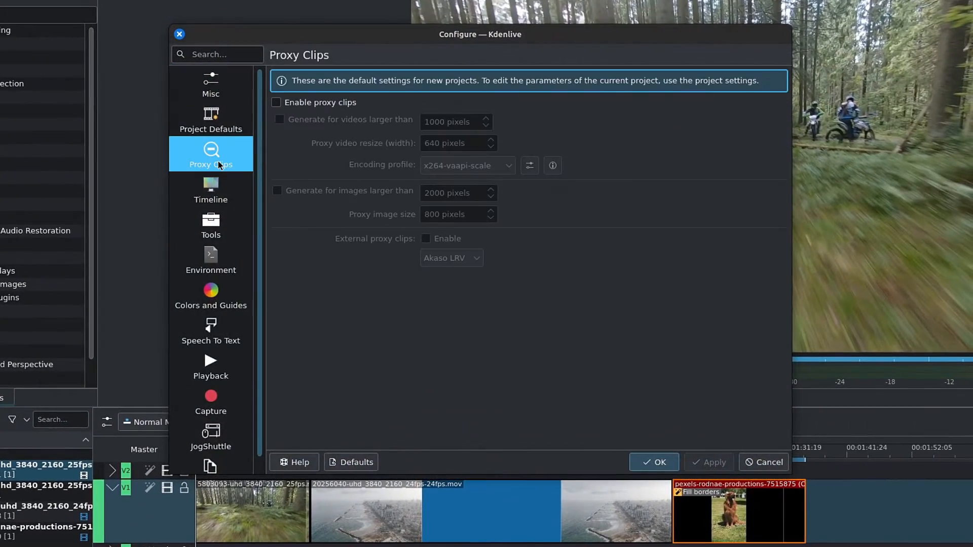
click(276, 102)
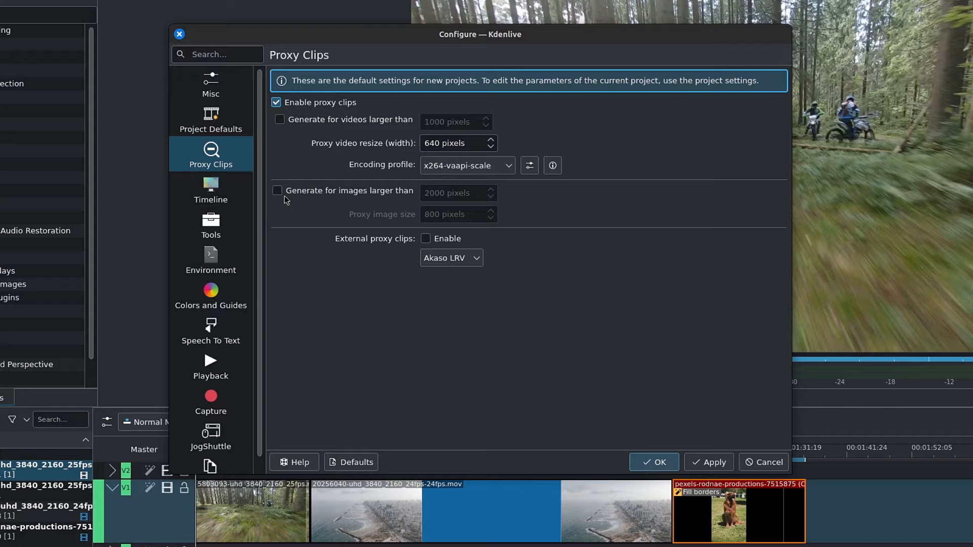
mouse_move(322, 201)
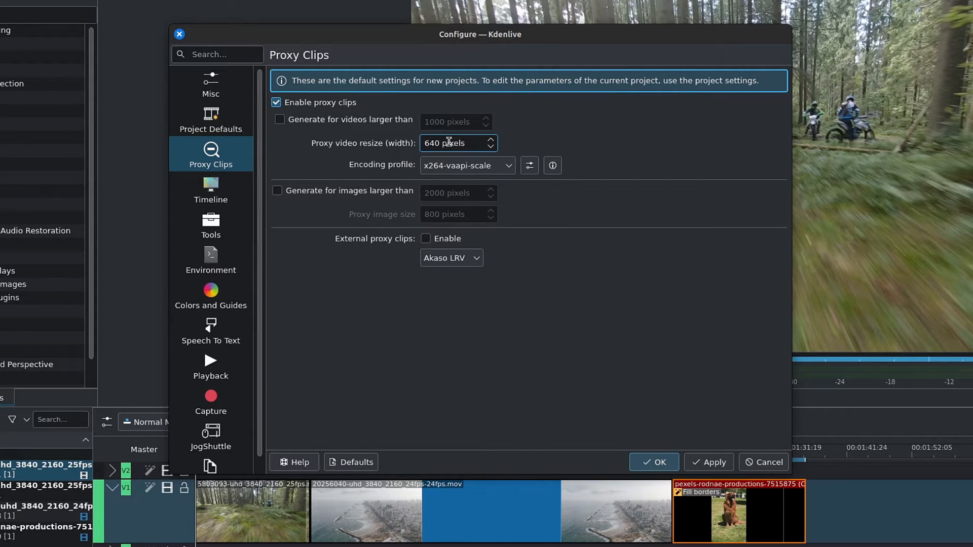
click(467, 165)
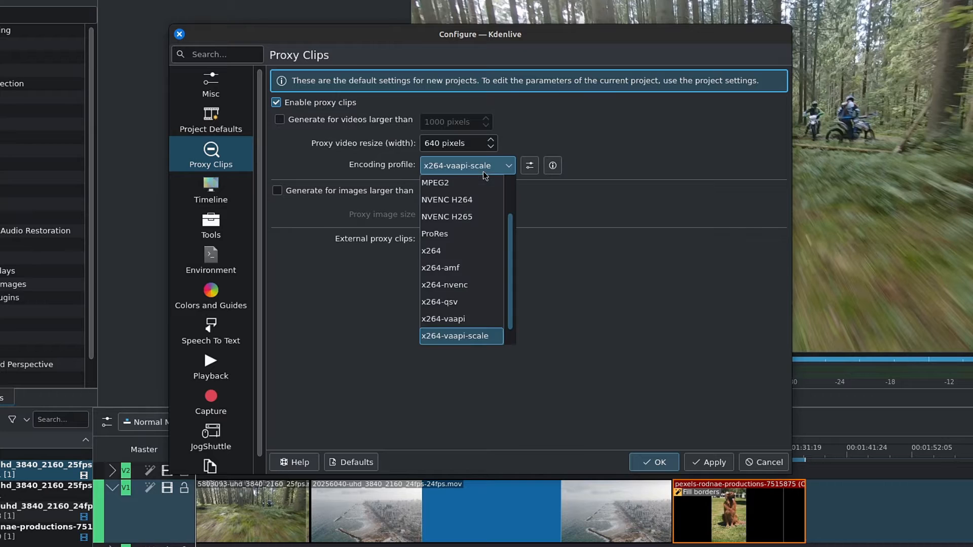
mouse_move(485, 182)
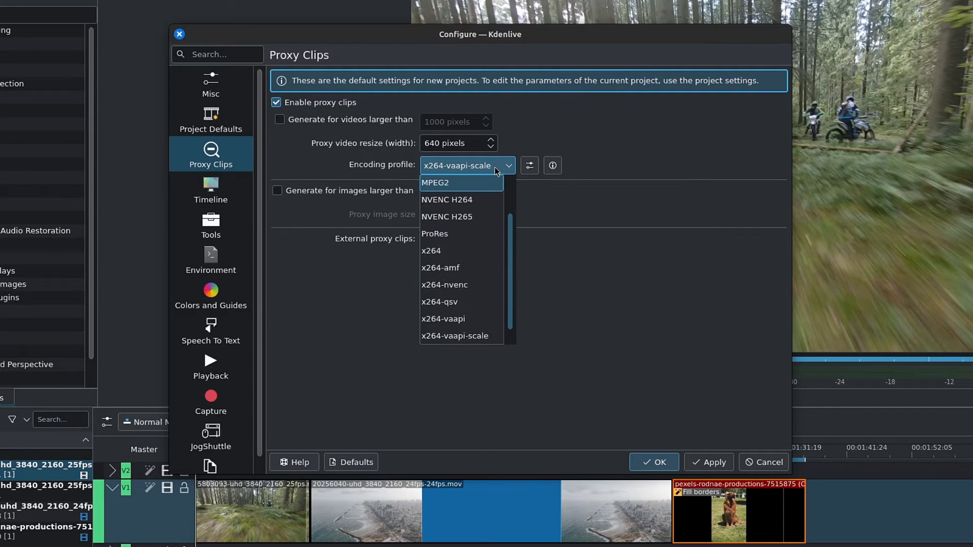
click(454, 336)
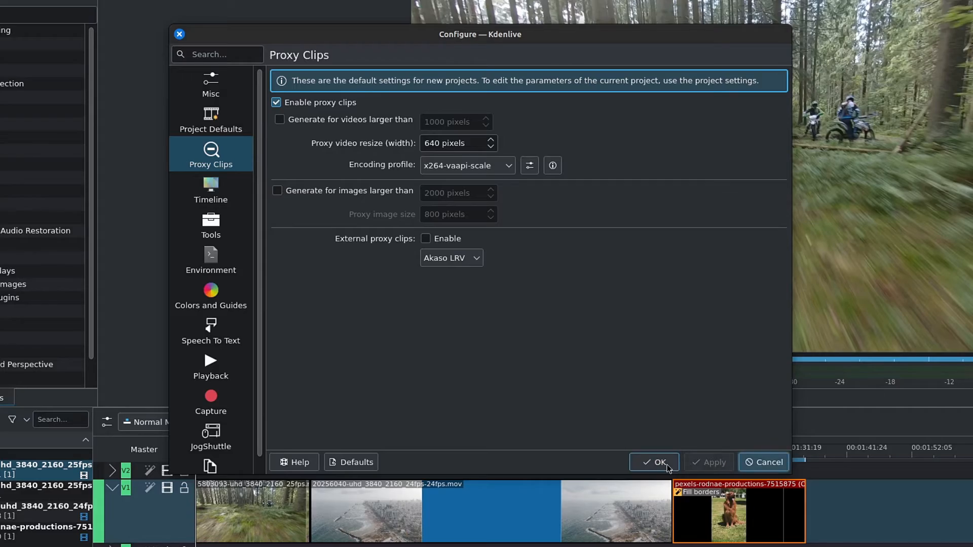
click(653, 462)
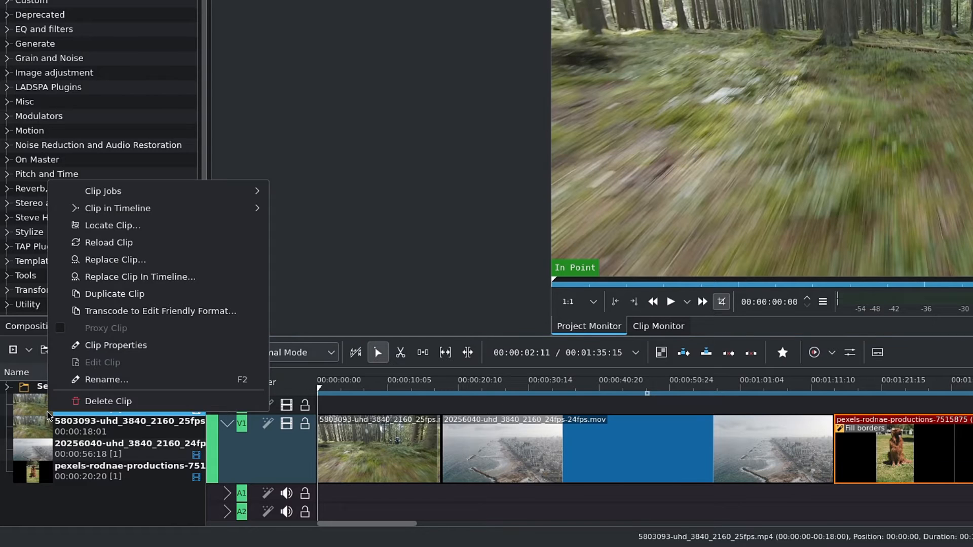
mouse_move(116, 345)
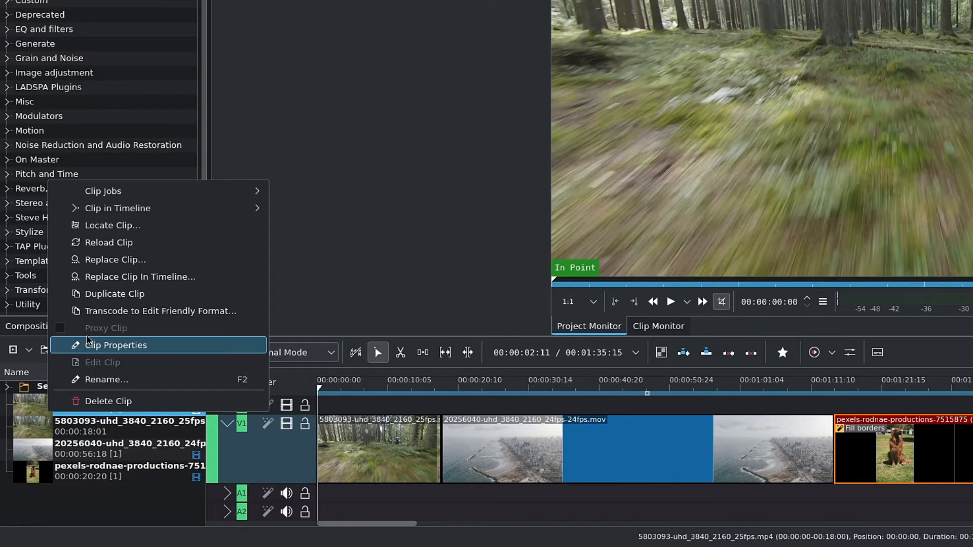
mouse_move(126, 339)
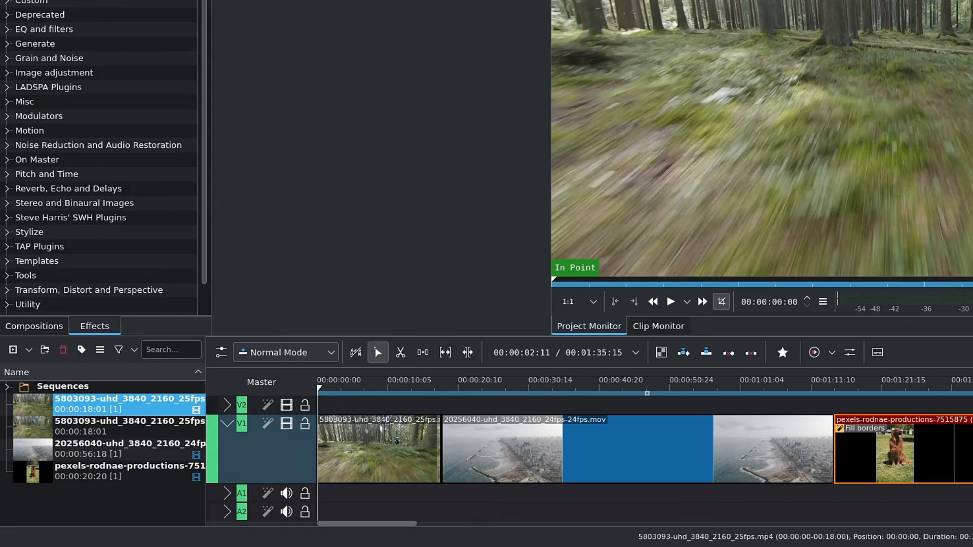
- Bring up the Project menu after seeing Proxy Clip greyed out
click(113, 31)
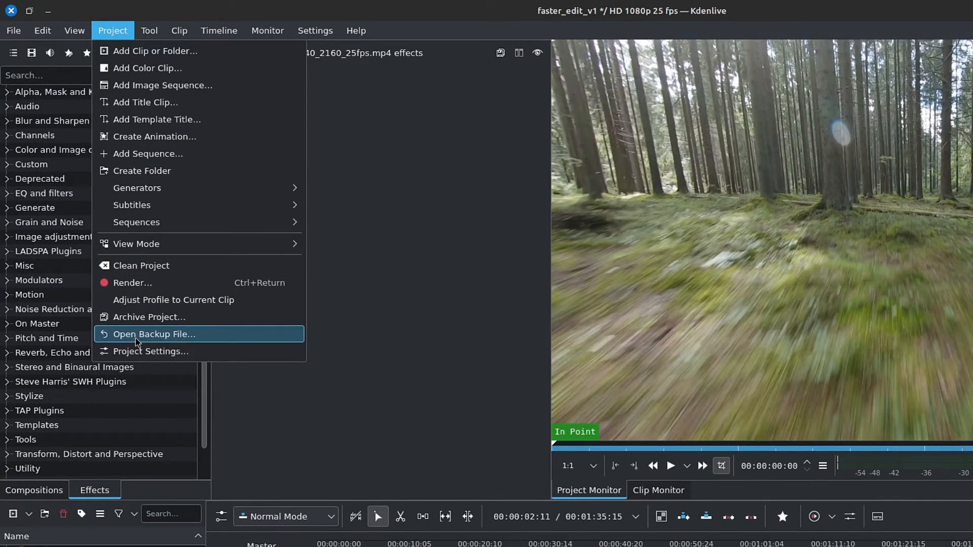
- In Project Settings' Proxy tab, enable proxy clips at 640 px width and apply
click(150, 352)
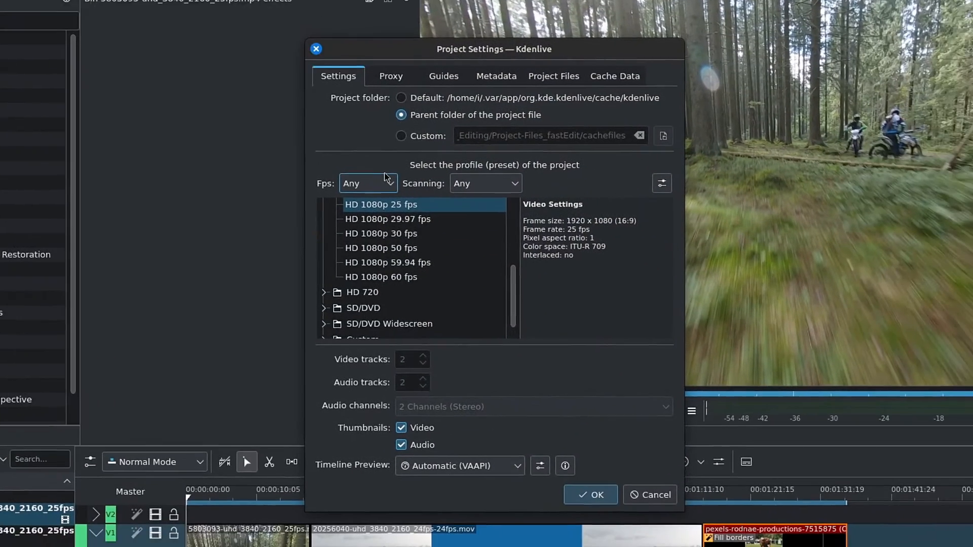
click(390, 76)
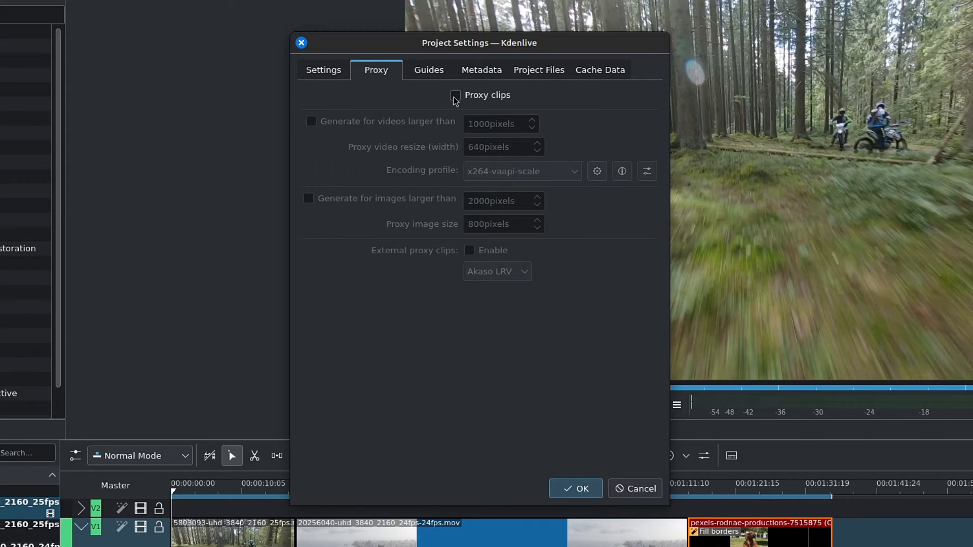
click(455, 95)
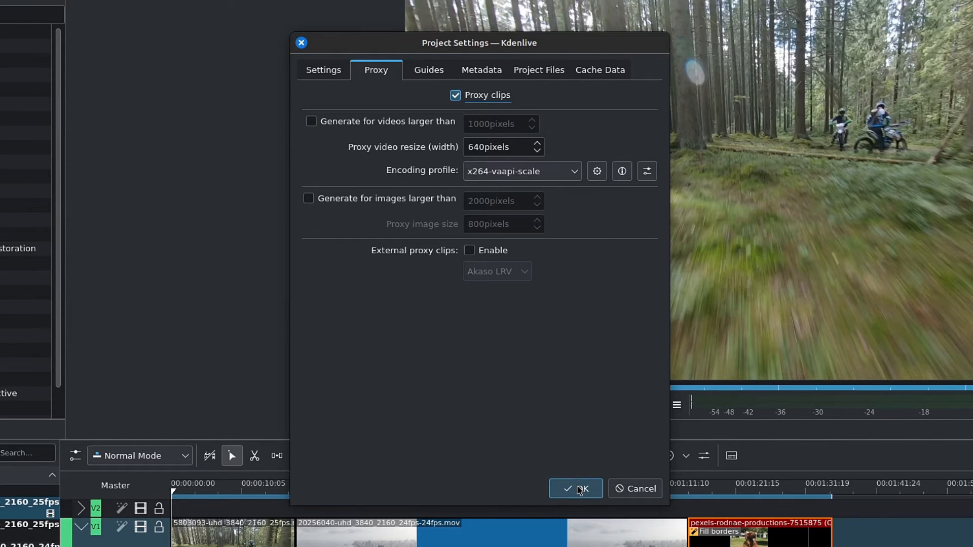
click(575, 489)
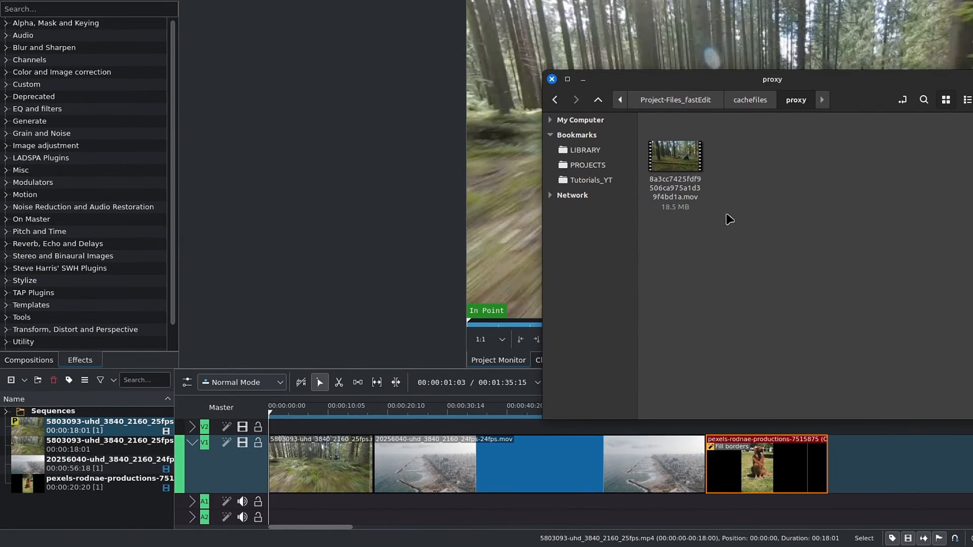
mouse_move(764, 250)
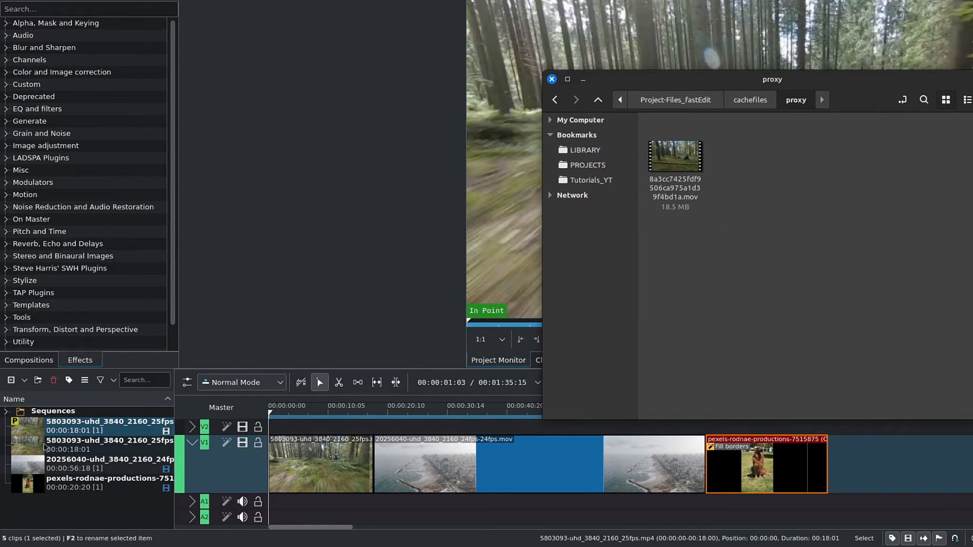
- Generate proxies for the city and dog clips, then load the beach clip in the monitor
click(94, 482)
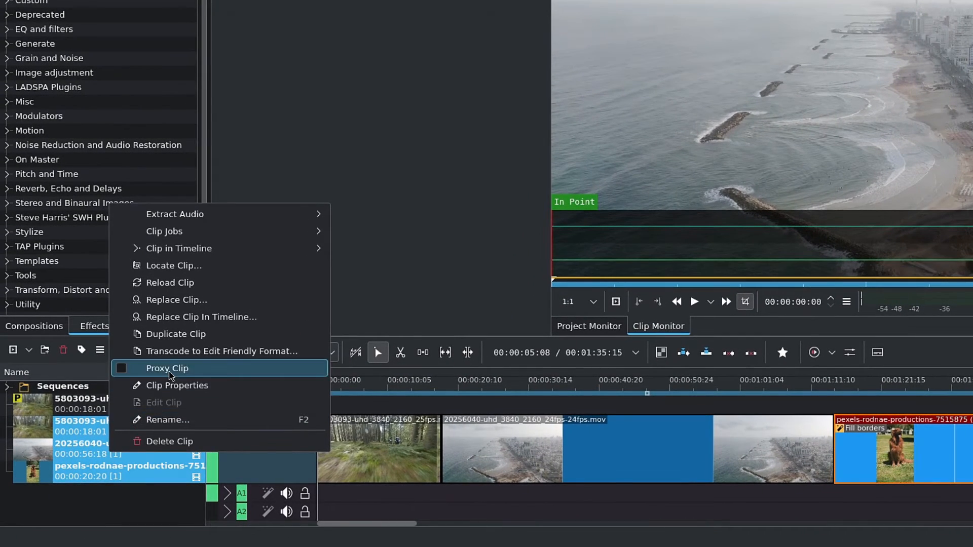
click(167, 368)
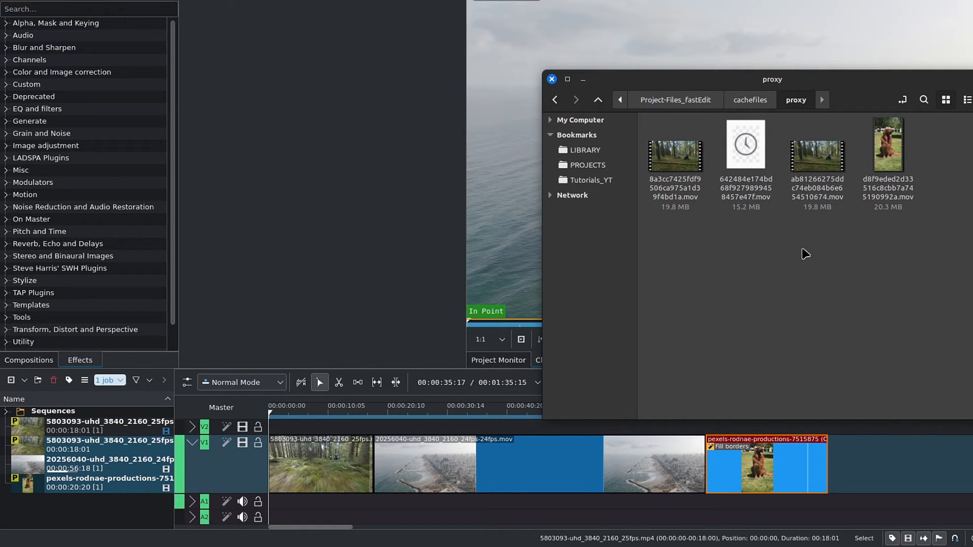
mouse_move(762, 266)
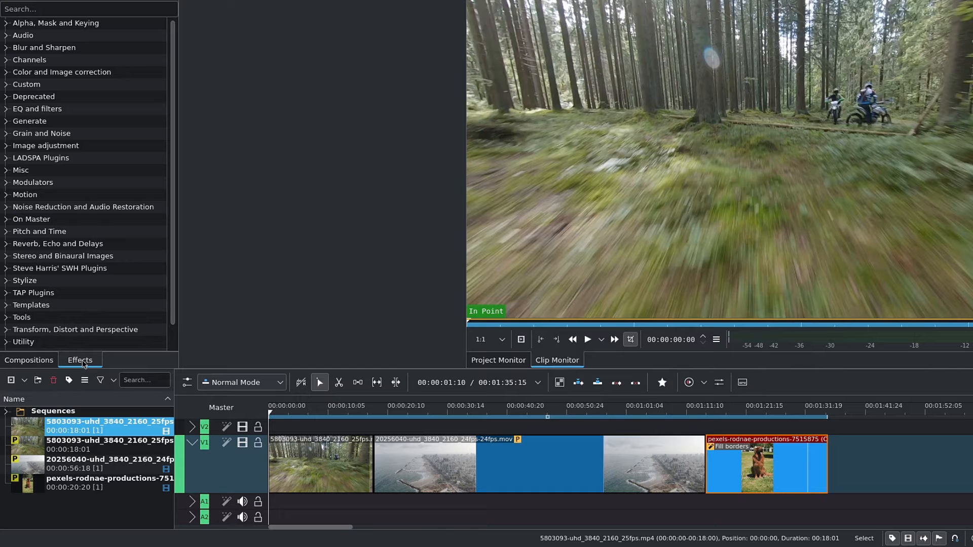
click(109, 464)
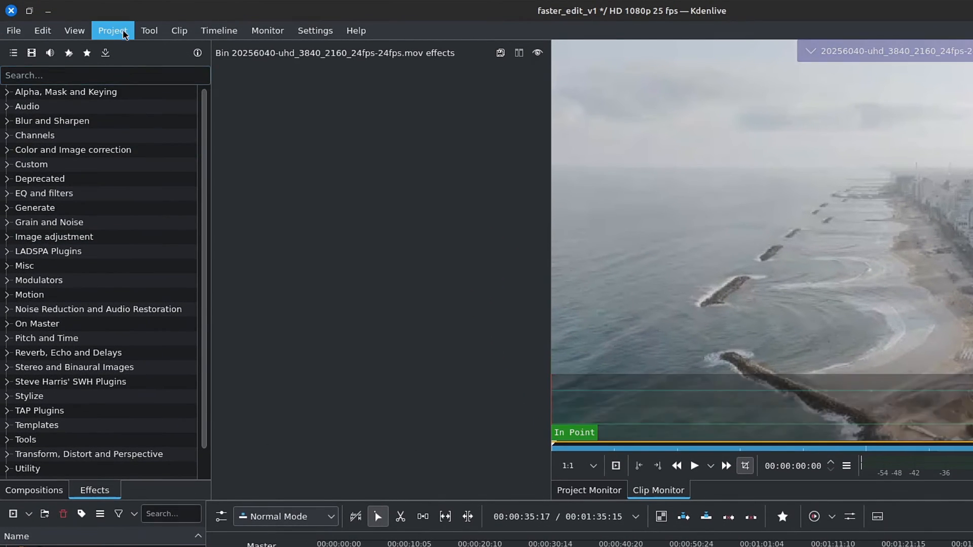
- Run Test Proxy Profiles from Project Settings > Proxy, comparing seven profiles' render times and sizes
click(112, 29)
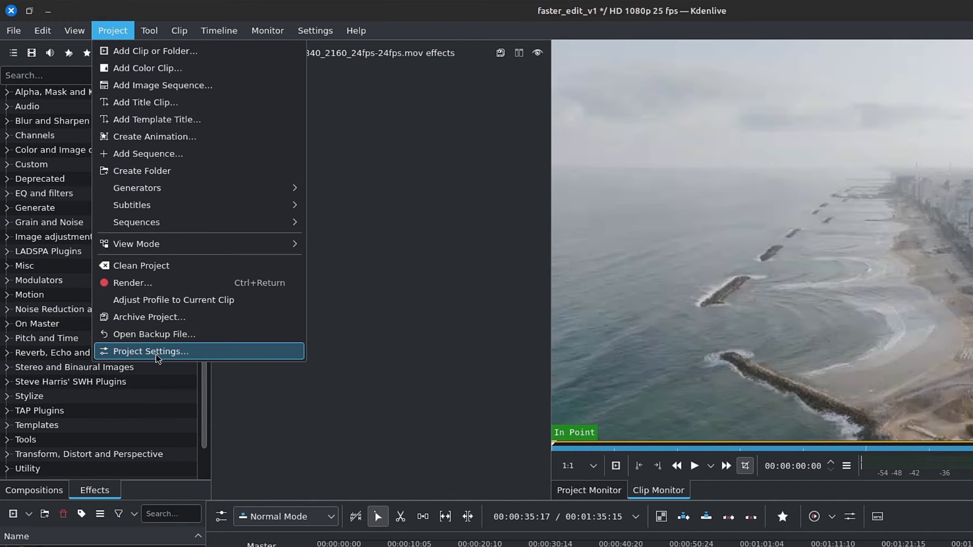
click(149, 352)
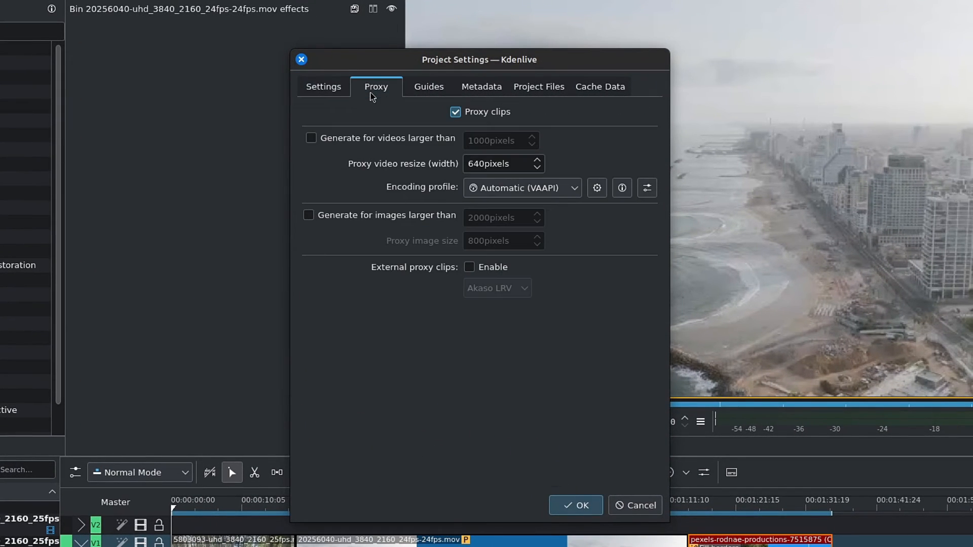
mouse_move(465, 208)
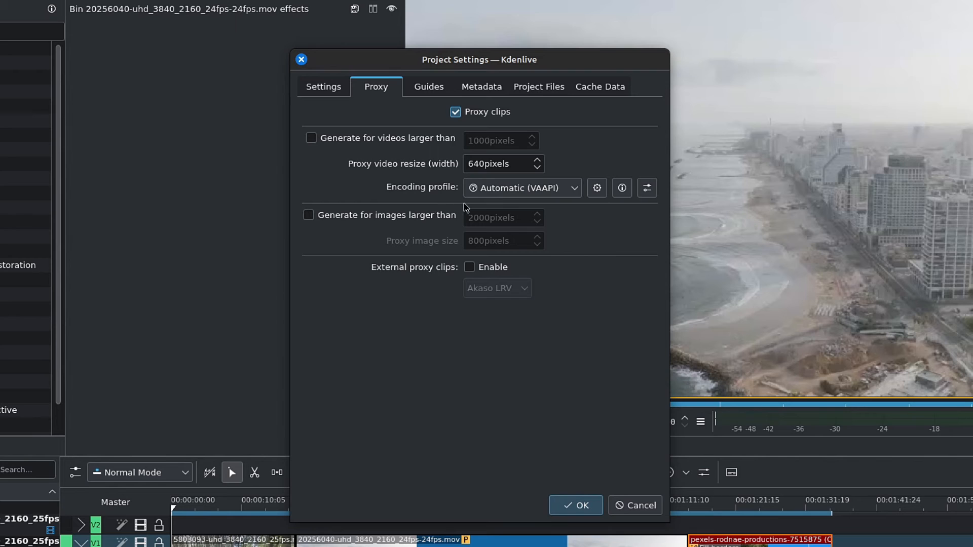
mouse_move(595, 187)
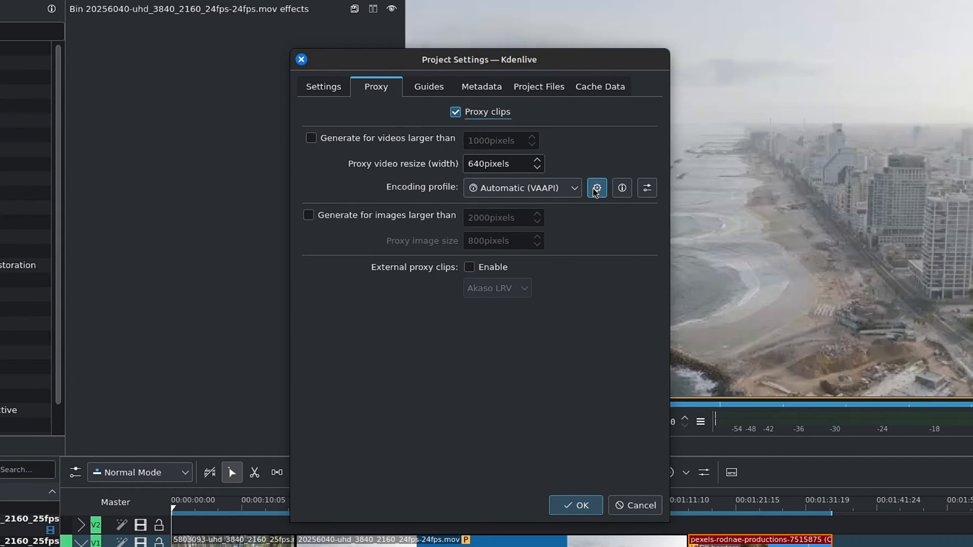
click(596, 187)
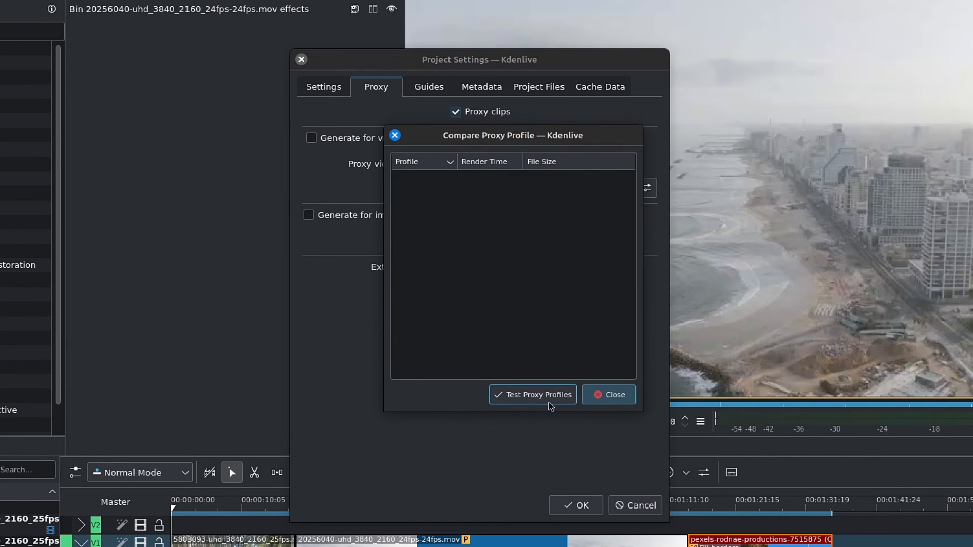
click(532, 394)
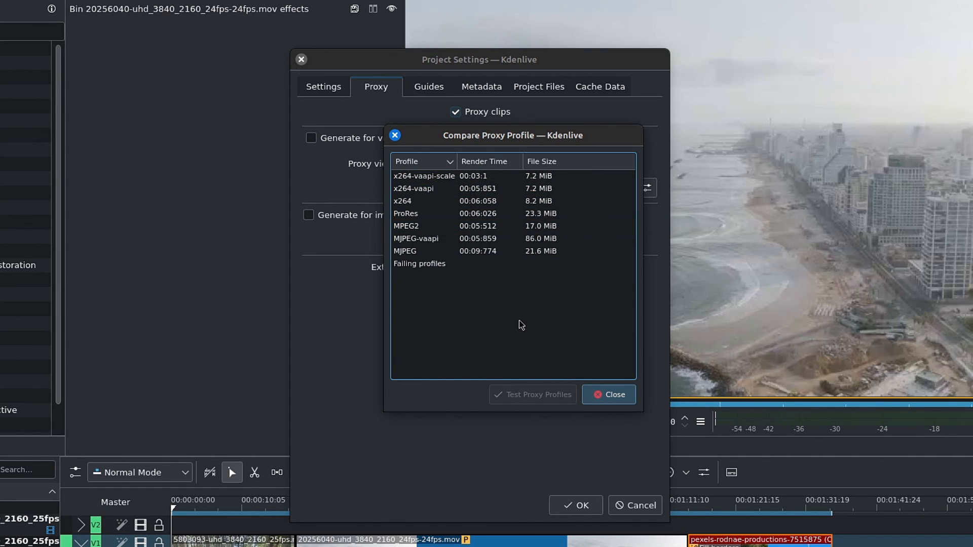
click(608, 394)
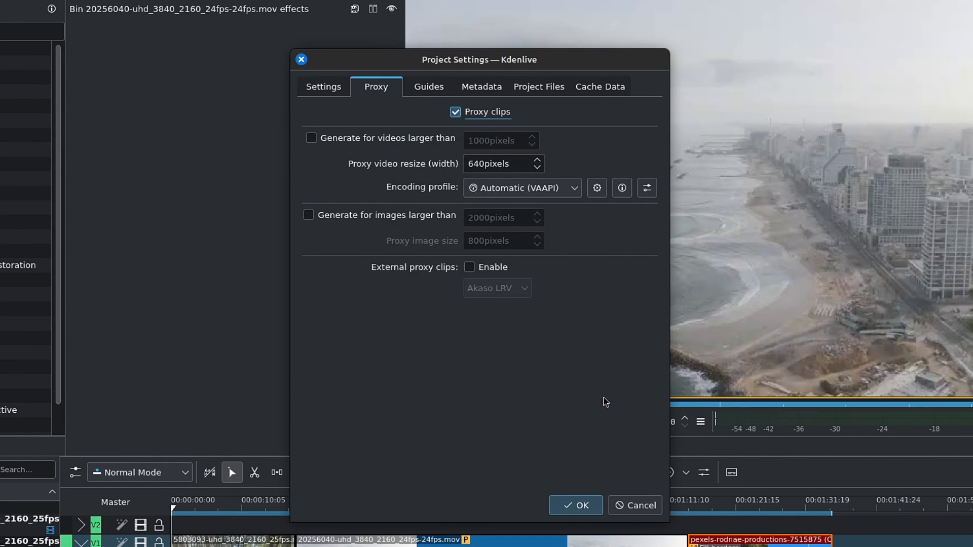